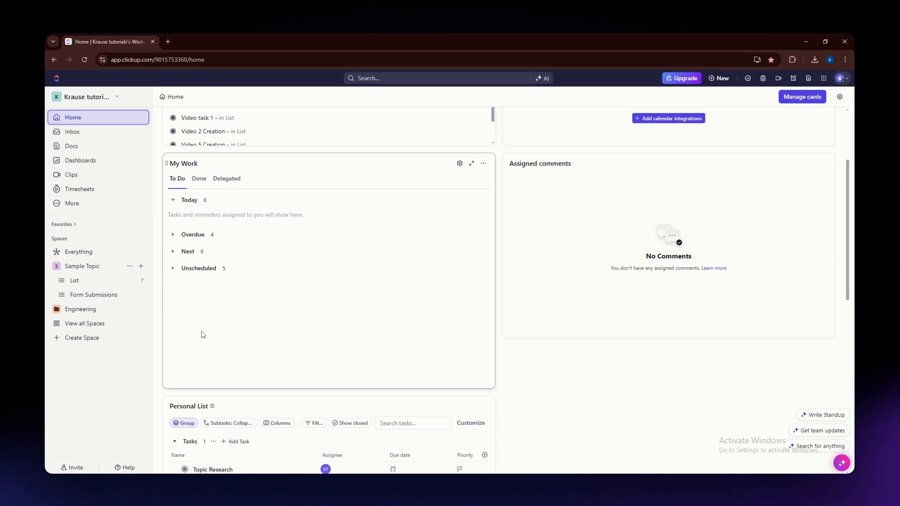
{"action": "mouse_move", "coordinate": [719, 181]}
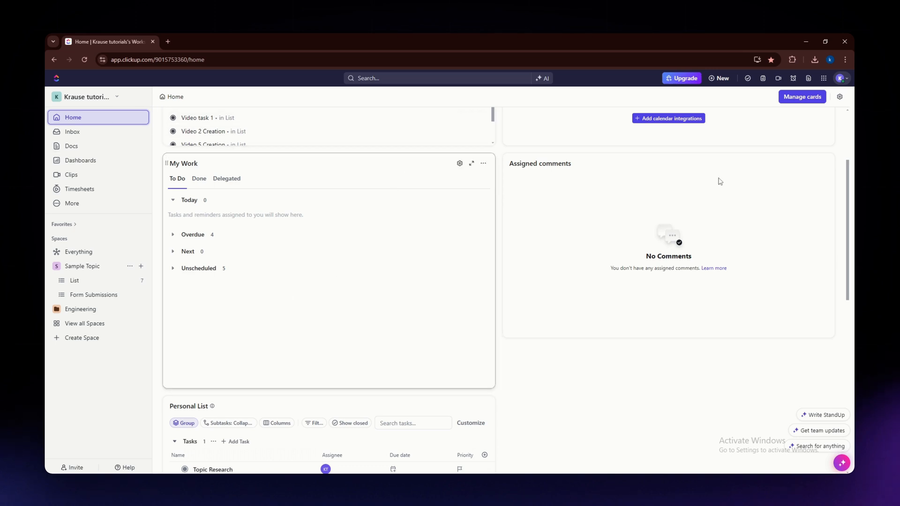
Open the avatar account menu and pick Settings
{"action": "left_click", "coordinate": [838, 79]}
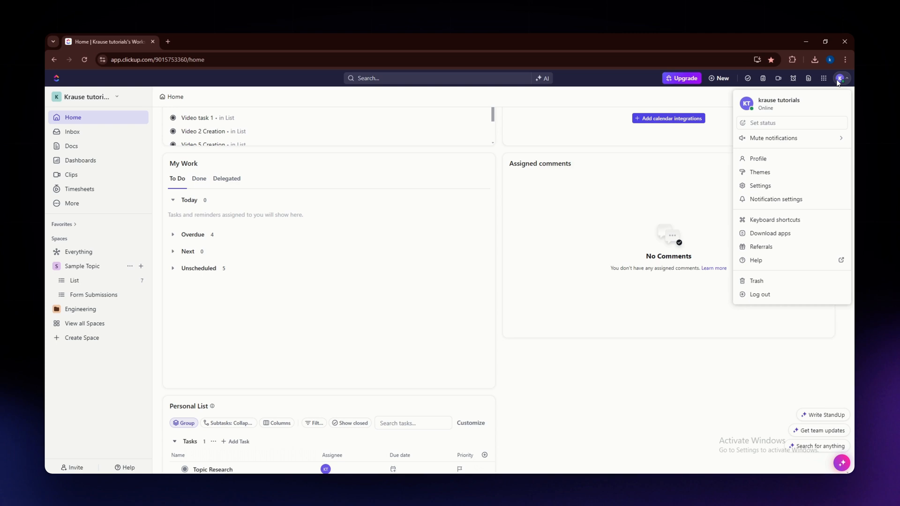
{"action": "mouse_move", "coordinate": [795, 233]}
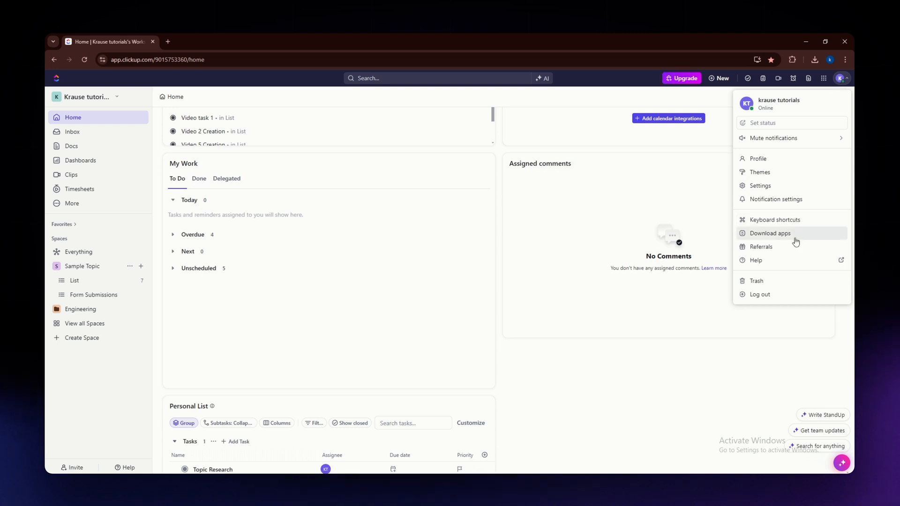
{"action": "left_click", "coordinate": [760, 185]}
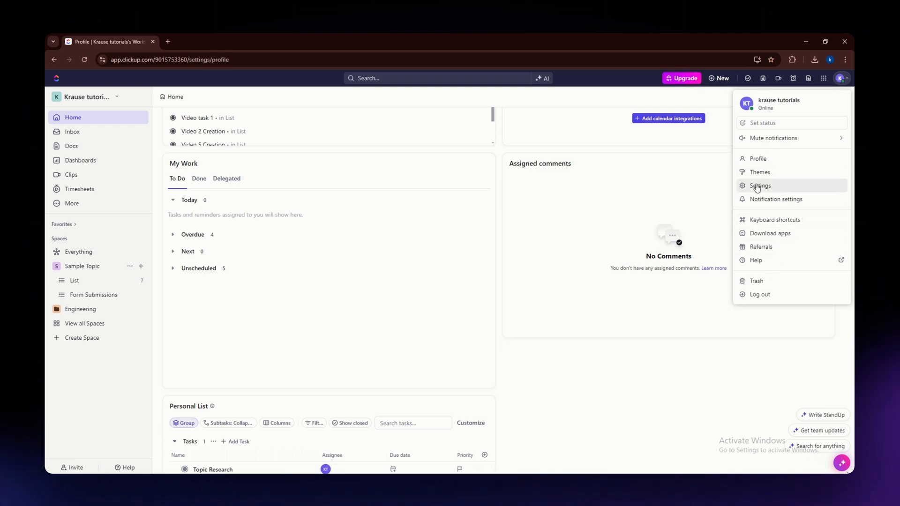
Load the My Settings page from the account menu's Settings option
{"action": "left_click", "coordinate": [760, 186]}
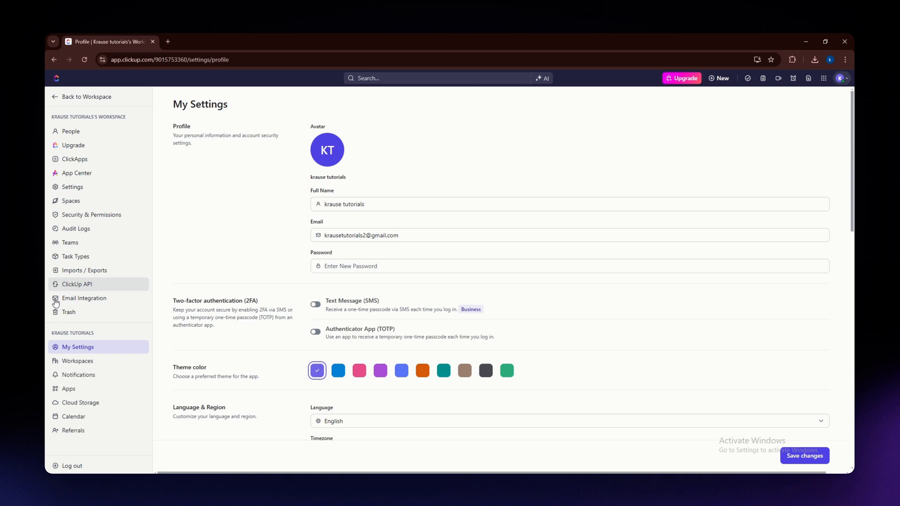
{"action": "mouse_move", "coordinate": [110, 246]}
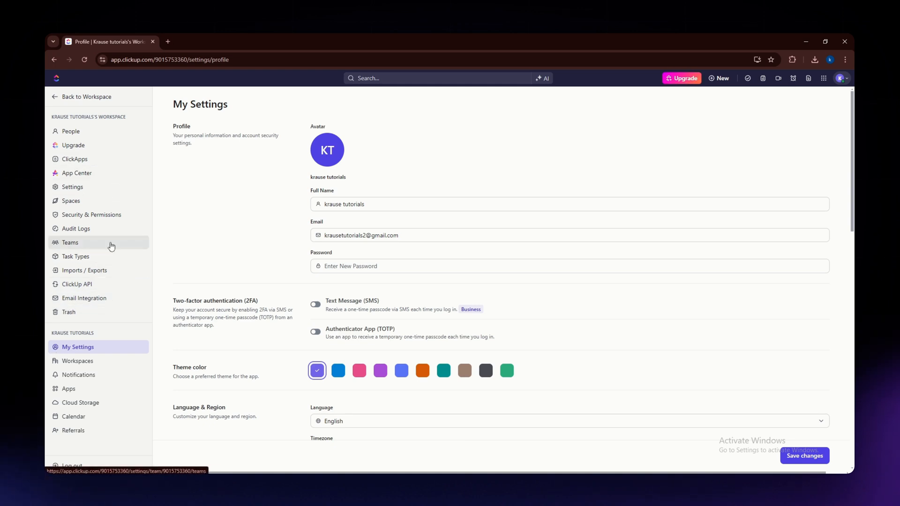
{"action": "mouse_move", "coordinate": [84, 277]}
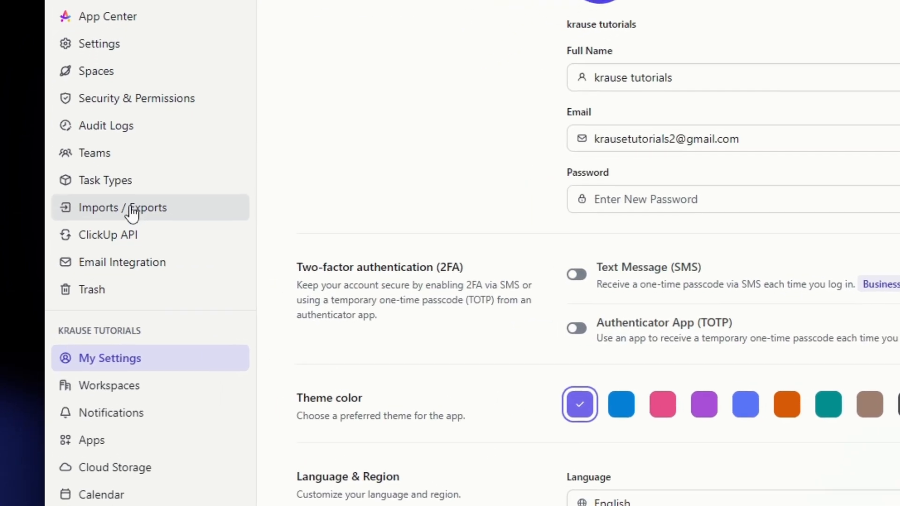
Open Imports / Exports from the settings sidebar
{"action": "left_click", "coordinate": [125, 207]}
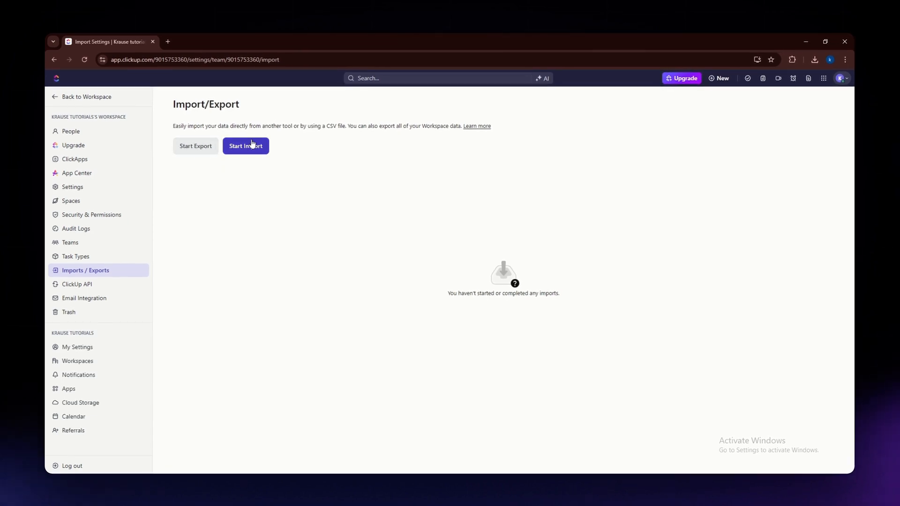
{"action": "mouse_move", "coordinate": [194, 150]}
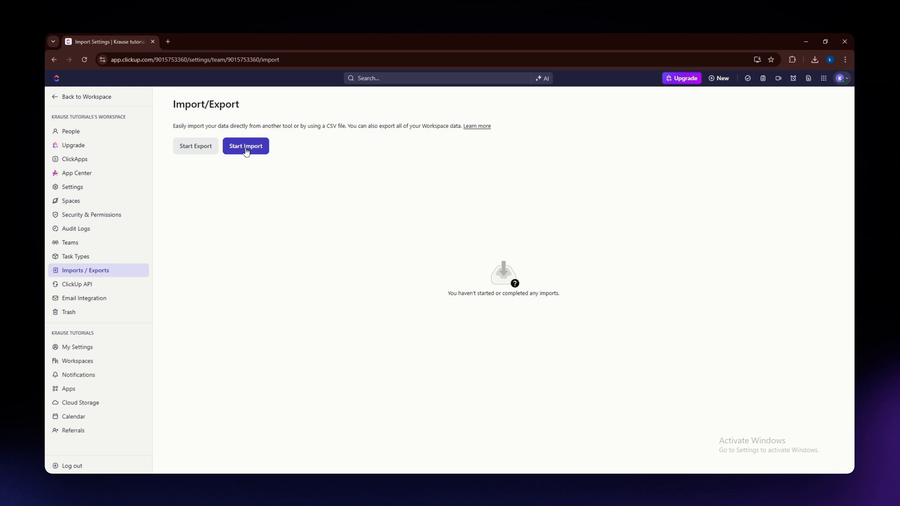
Start a new import and select the Any Spreadsheet source
{"action": "left_click", "coordinate": [245, 146]}
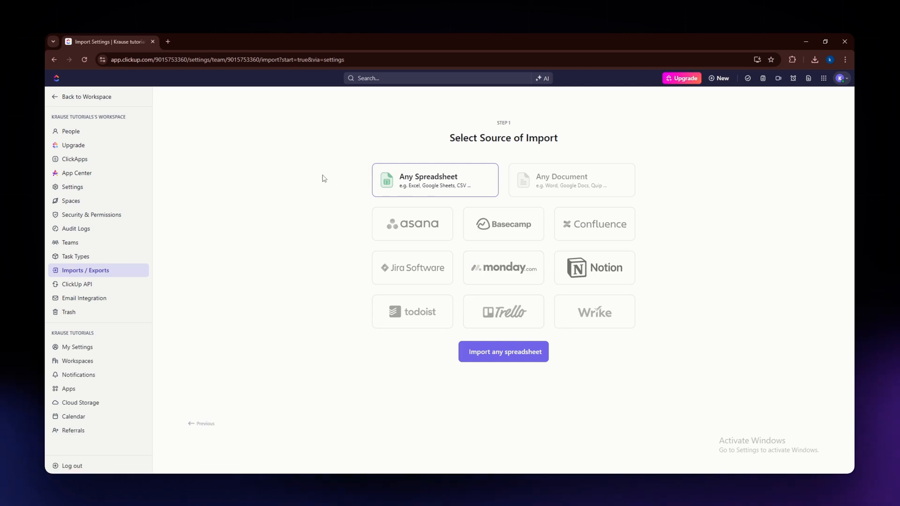
{"action": "mouse_move", "coordinate": [427, 186]}
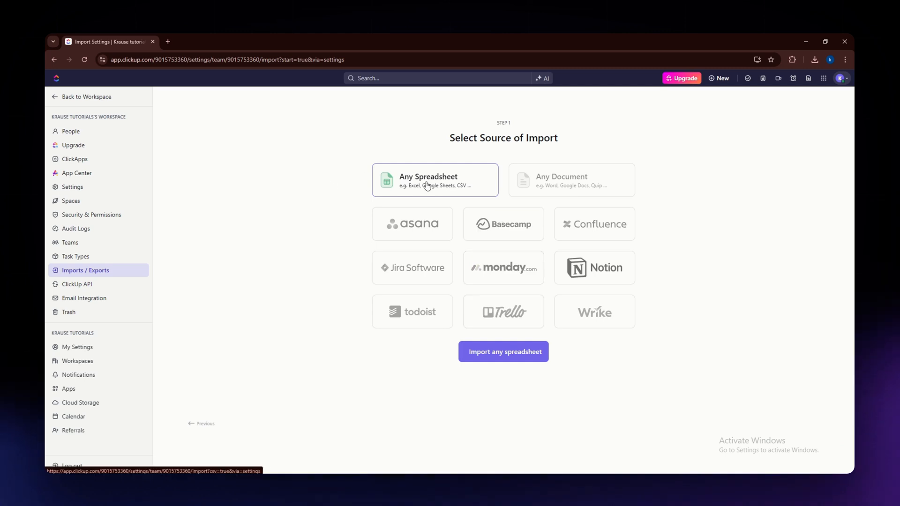
{"action": "mouse_move", "coordinate": [452, 188]}
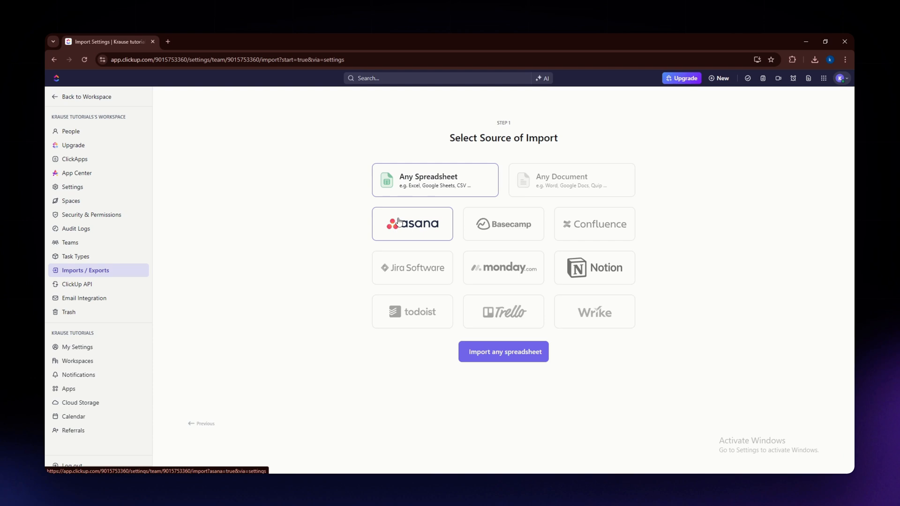
{"action": "mouse_move", "coordinate": [414, 229]}
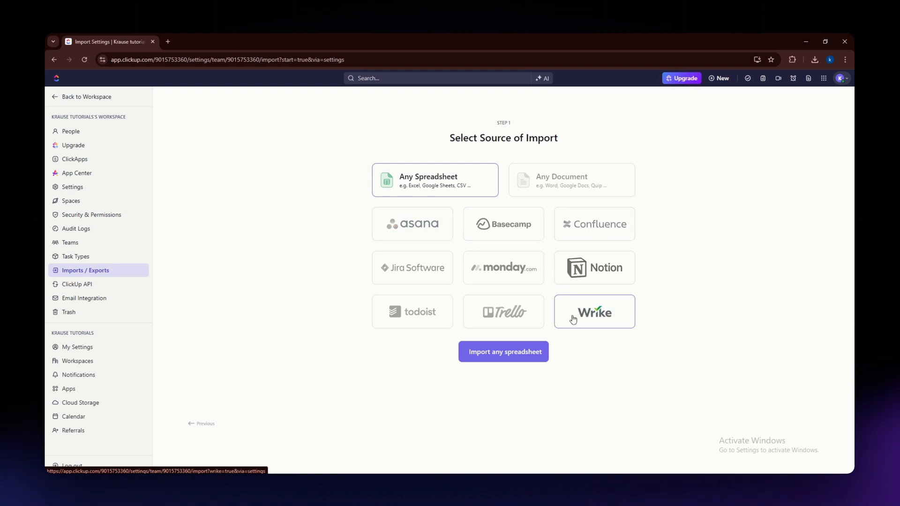
{"action": "left_click", "coordinate": [412, 224]}
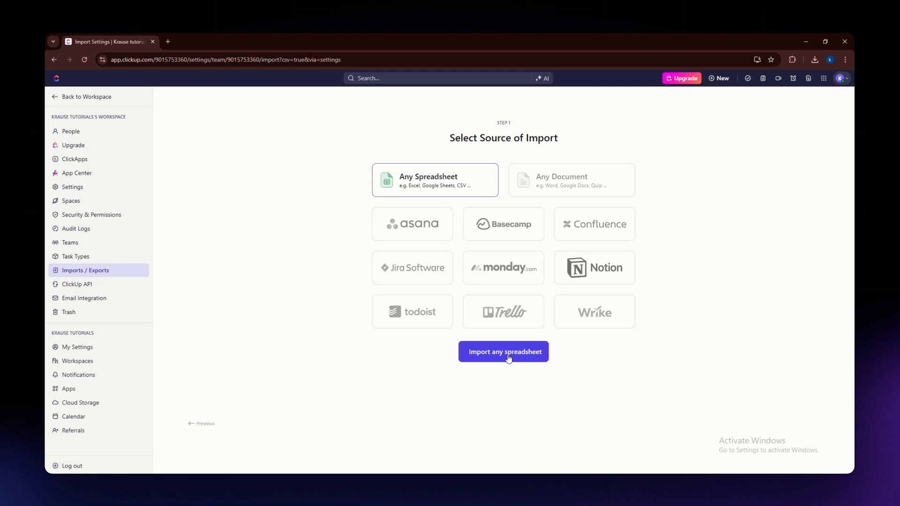
Open Import any spreadsheet, check accepted formats, and open the upload file dialog
{"action": "left_click", "coordinate": [503, 352]}
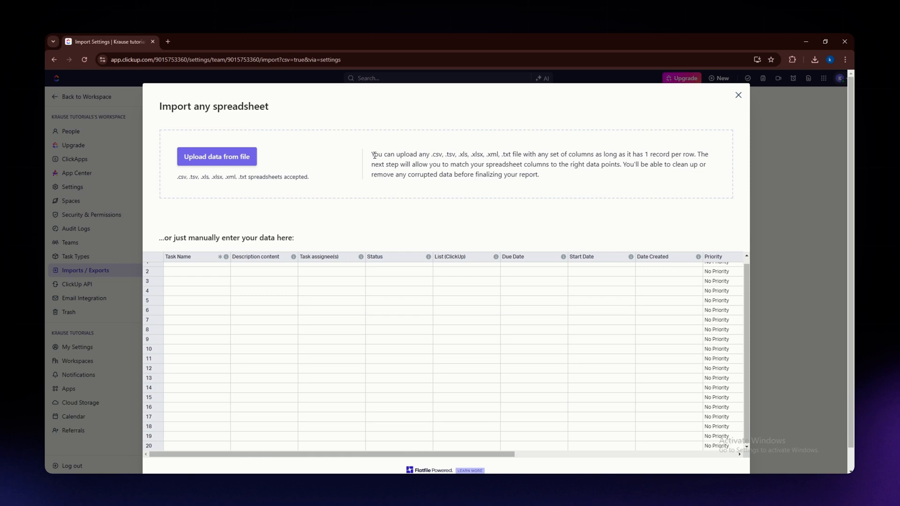
{"action": "left_click_drag", "start_coordinate": [372, 153], "coordinate": [537, 175]}
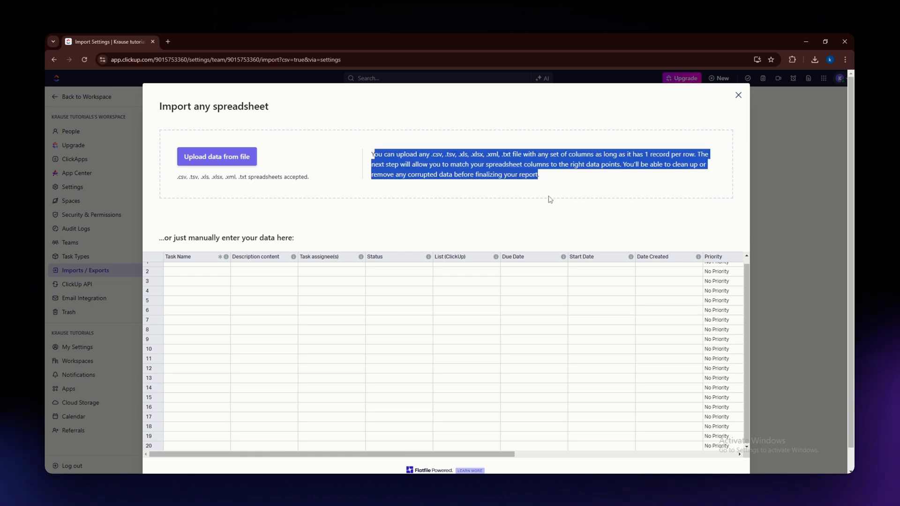
{"action": "mouse_move", "coordinate": [587, 200]}
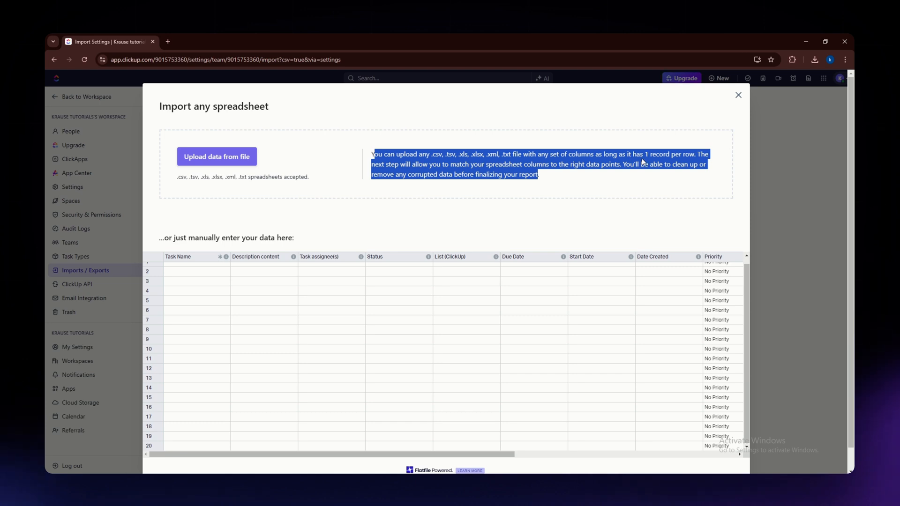
{"action": "mouse_move", "coordinate": [540, 146]}
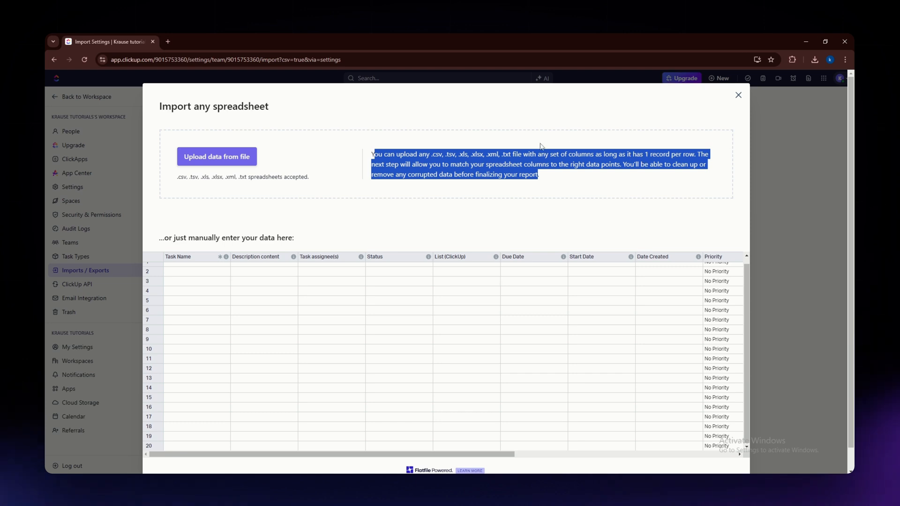
{"action": "mouse_move", "coordinate": [450, 185]}
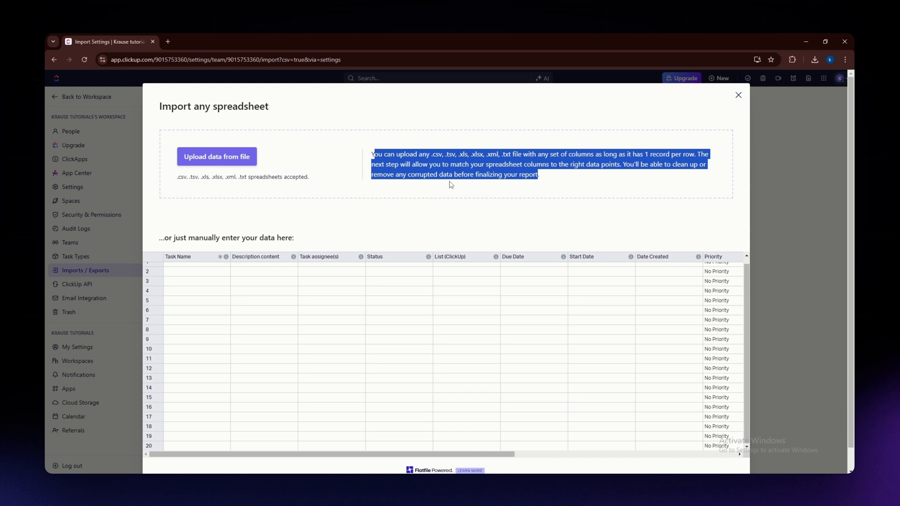
{"action": "mouse_move", "coordinate": [463, 185]}
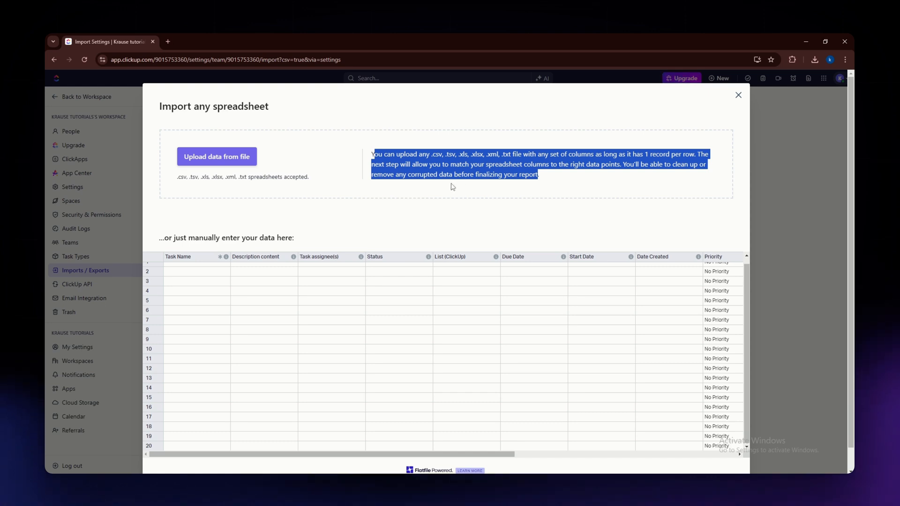
{"action": "mouse_move", "coordinate": [416, 194]}
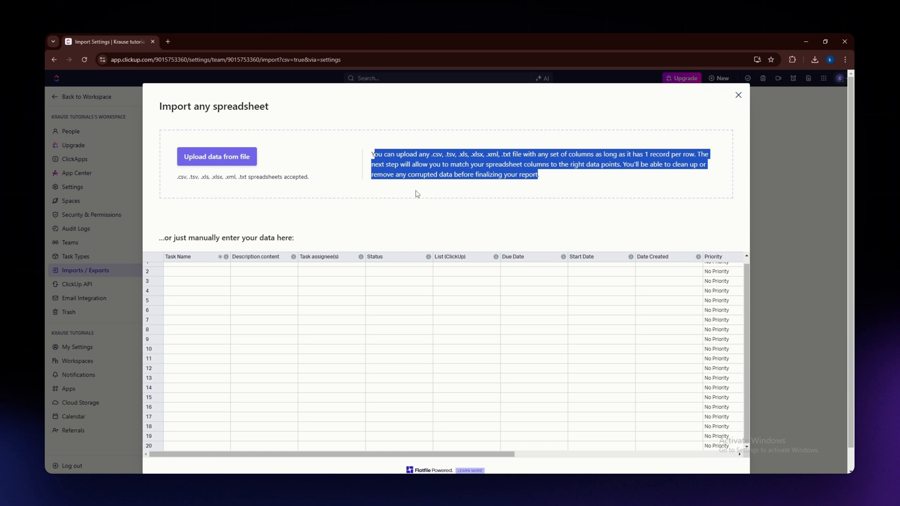
{"action": "left_click", "coordinate": [540, 187]}
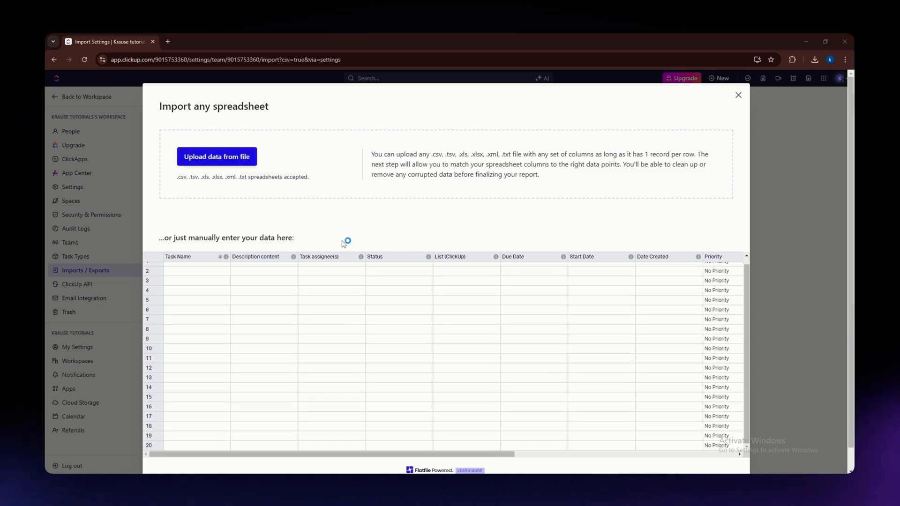
{"action": "left_click", "coordinate": [217, 156]}
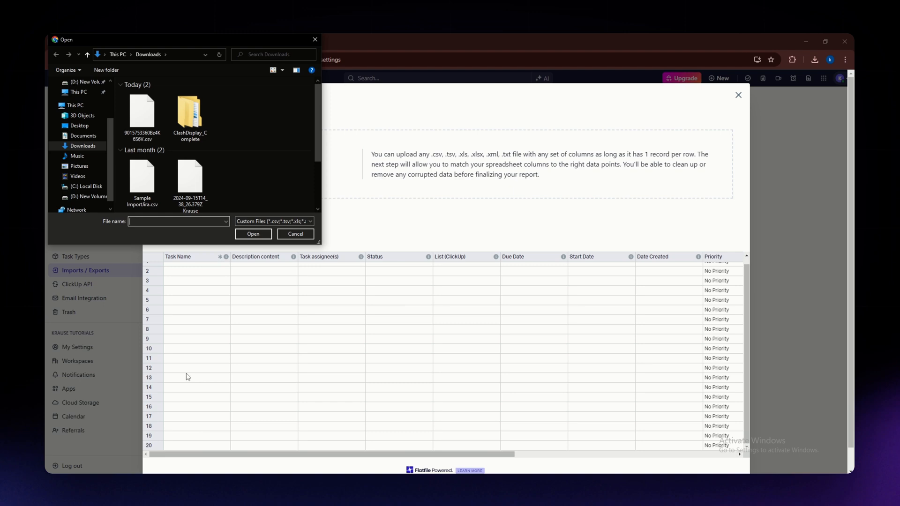
{"action": "mouse_move", "coordinate": [329, 104]}
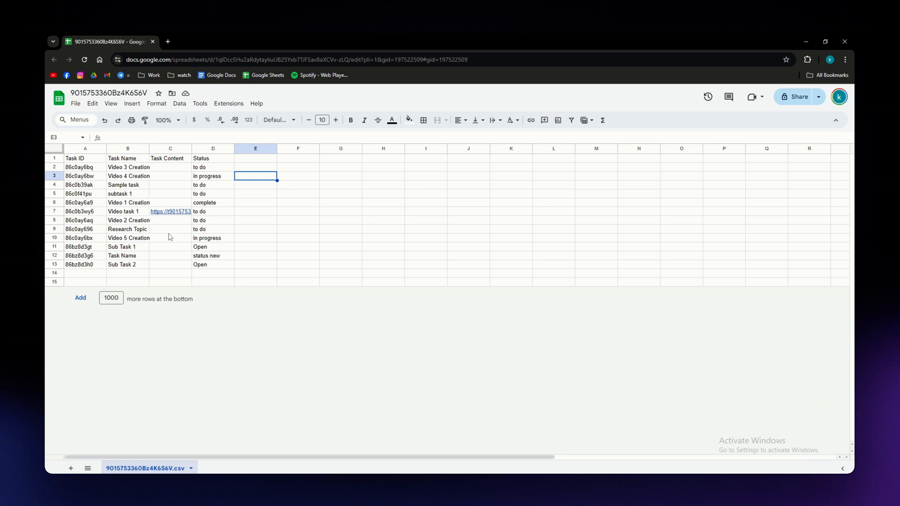
Review the task names, then download the Google Sheet as a CSV file
{"action": "left_click", "coordinate": [128, 176]}
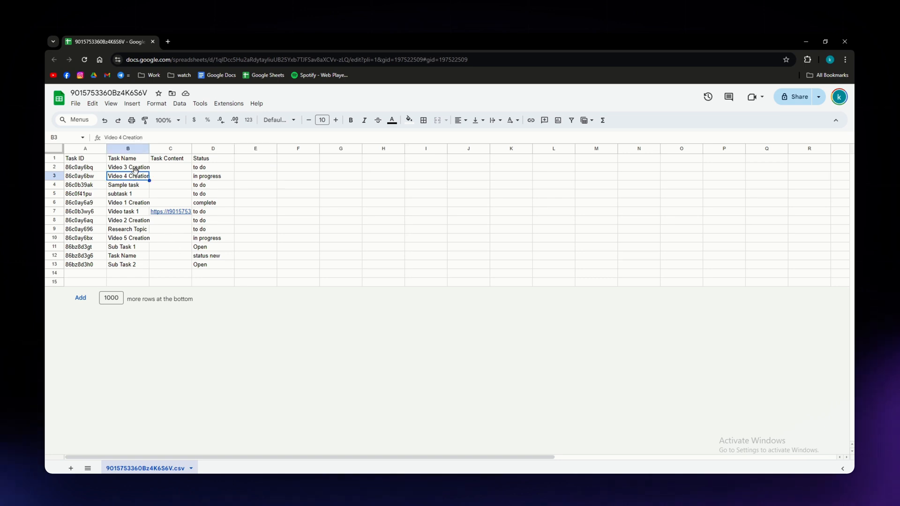
{"action": "left_click", "coordinate": [128, 184]}
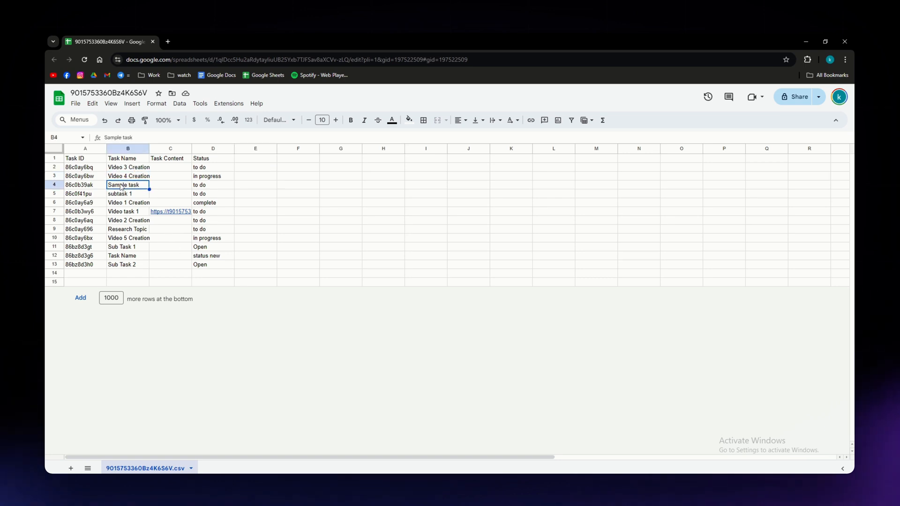
{"action": "left_click", "coordinate": [92, 103]}
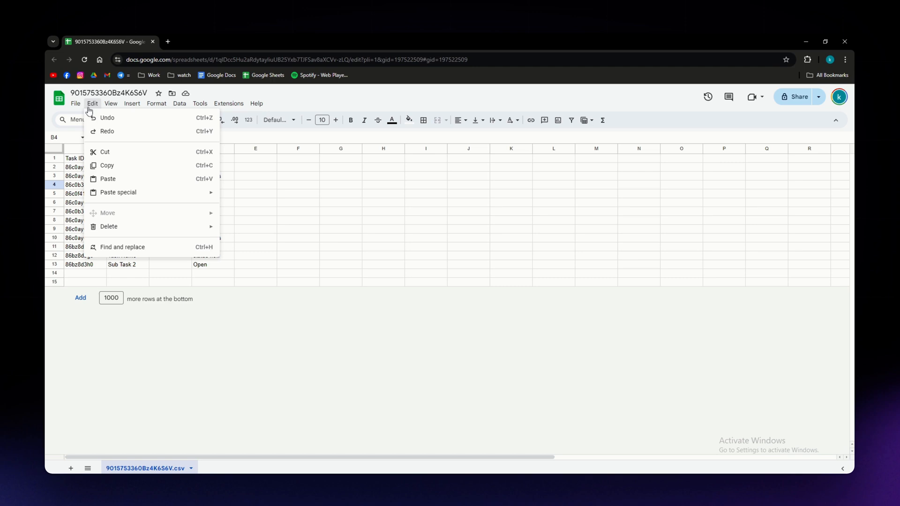
{"action": "left_click", "coordinate": [74, 103]}
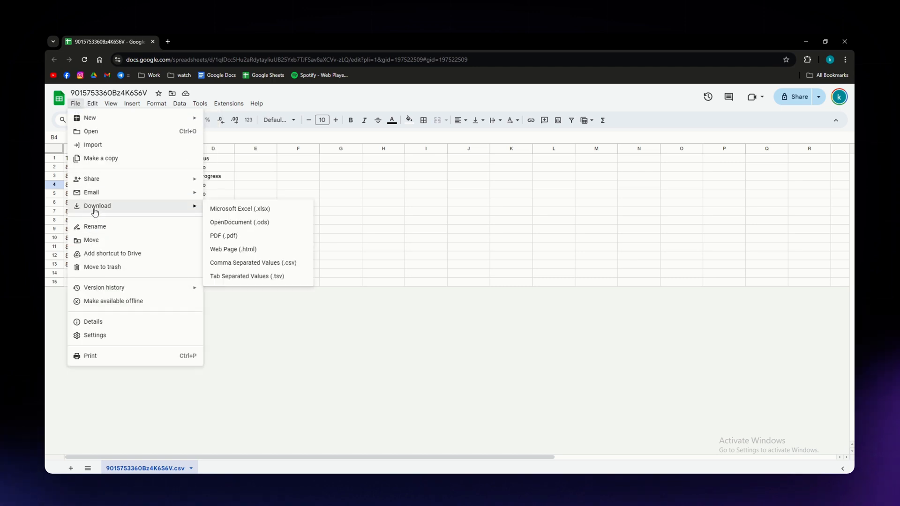
{"action": "mouse_move", "coordinate": [232, 248]}
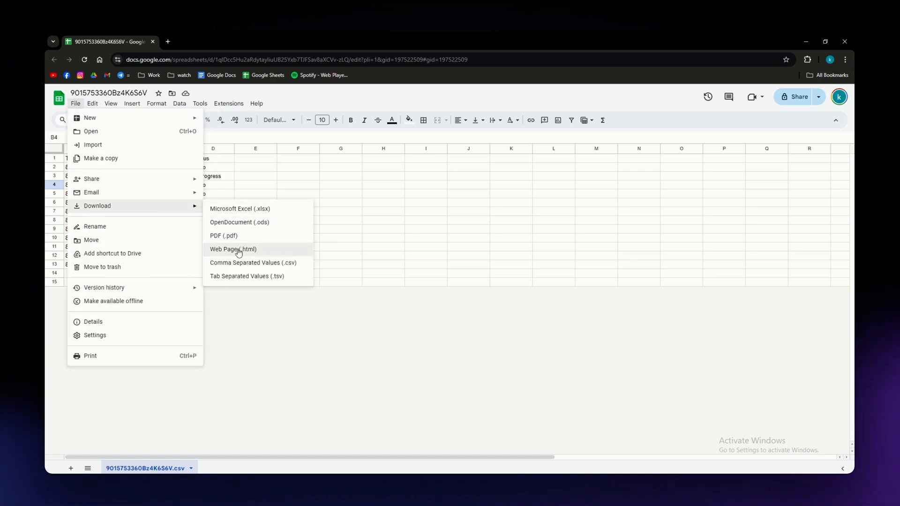
{"action": "mouse_move", "coordinate": [246, 276]}
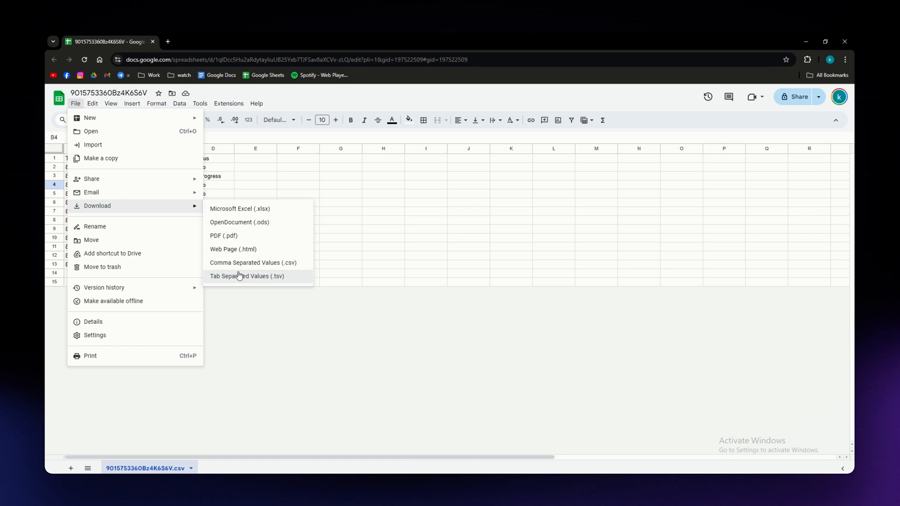
{"action": "mouse_move", "coordinate": [252, 266]}
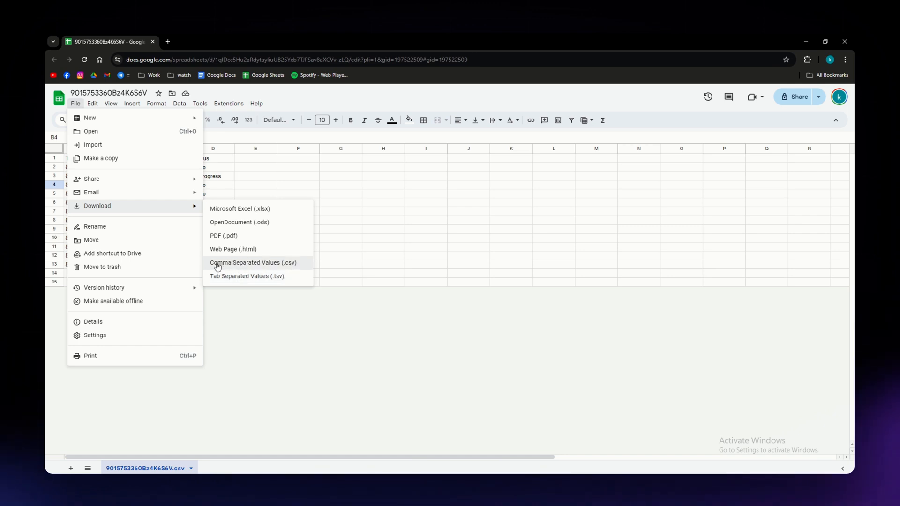
{"action": "left_click", "coordinate": [252, 262]}
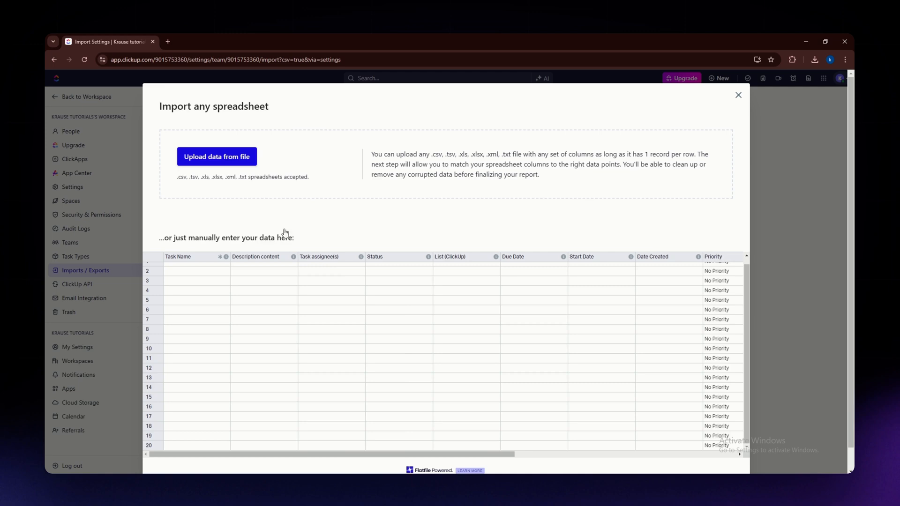
Upload the task CSV and confirm its first row contains headers
{"action": "left_click", "coordinate": [217, 156]}
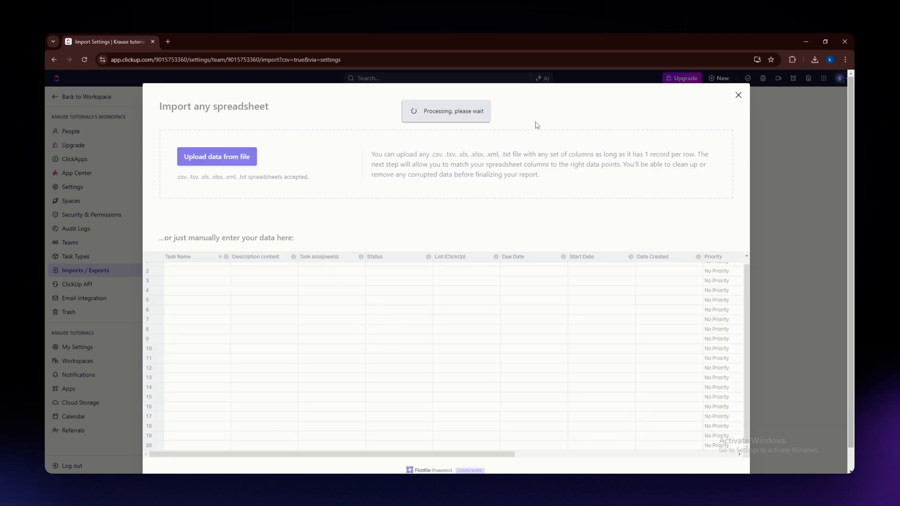
{"action": "mouse_move", "coordinate": [411, 178]}
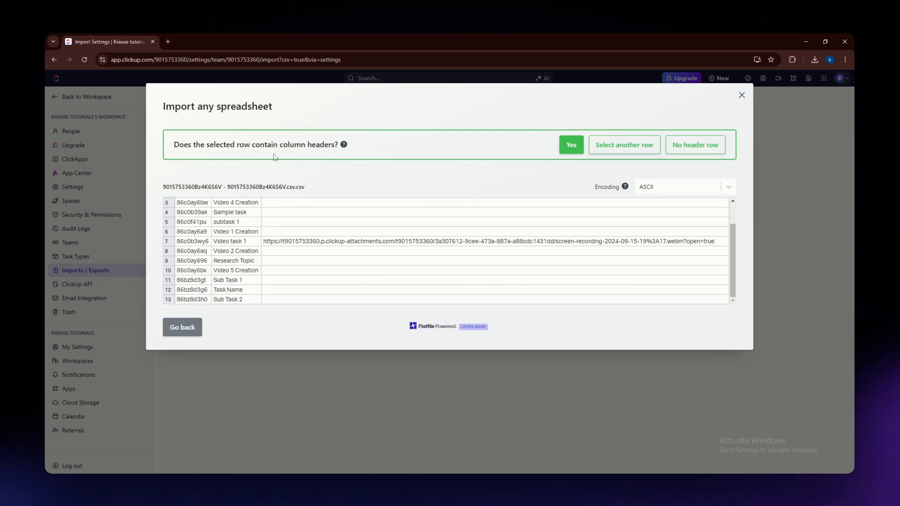
{"action": "mouse_move", "coordinate": [623, 144]}
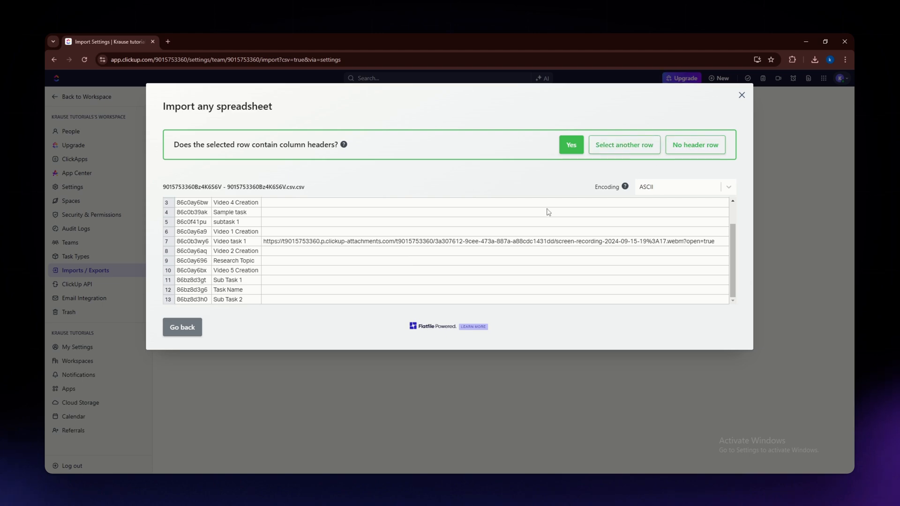
{"action": "left_click", "coordinate": [570, 144]}
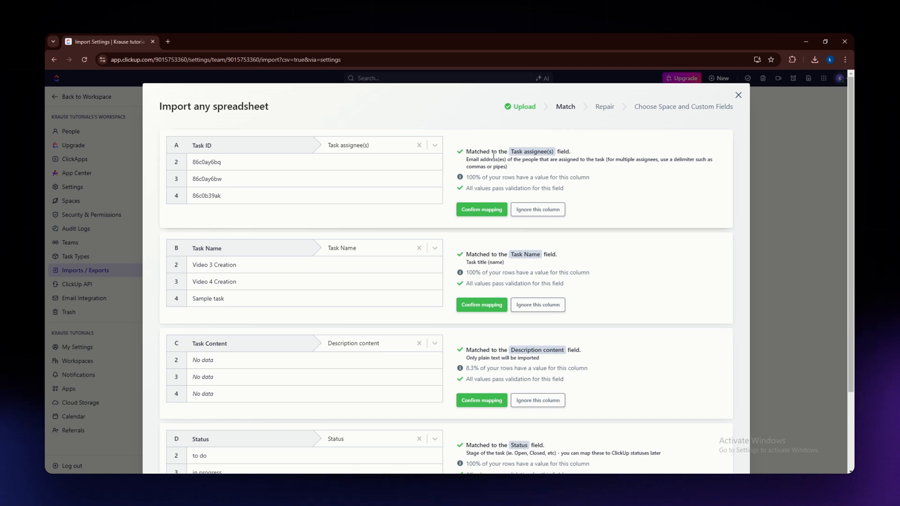
Confirm the Task ID, Task Name, Task Content and Status mappings, then go to Review
{"action": "scroll", "scroll_direction": "down", "scroll_amount": 3}
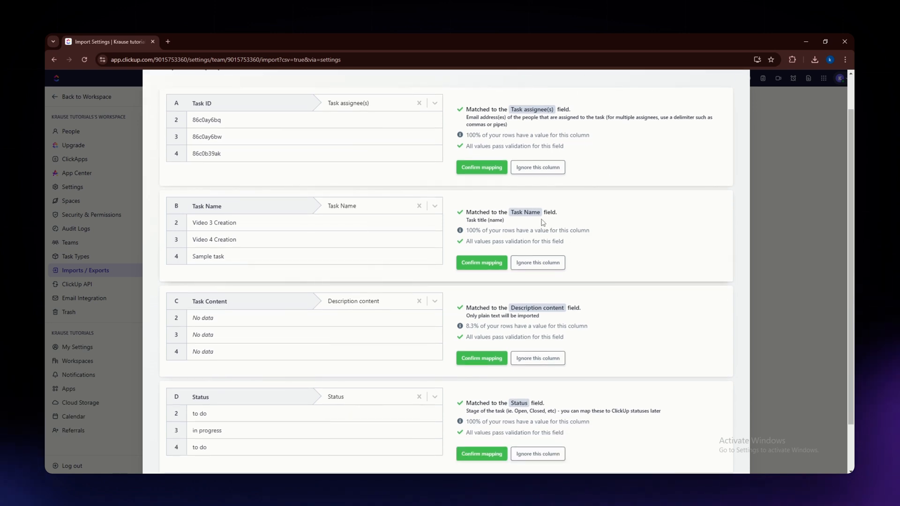
{"action": "scroll", "scroll_direction": "down", "scroll_amount": 3}
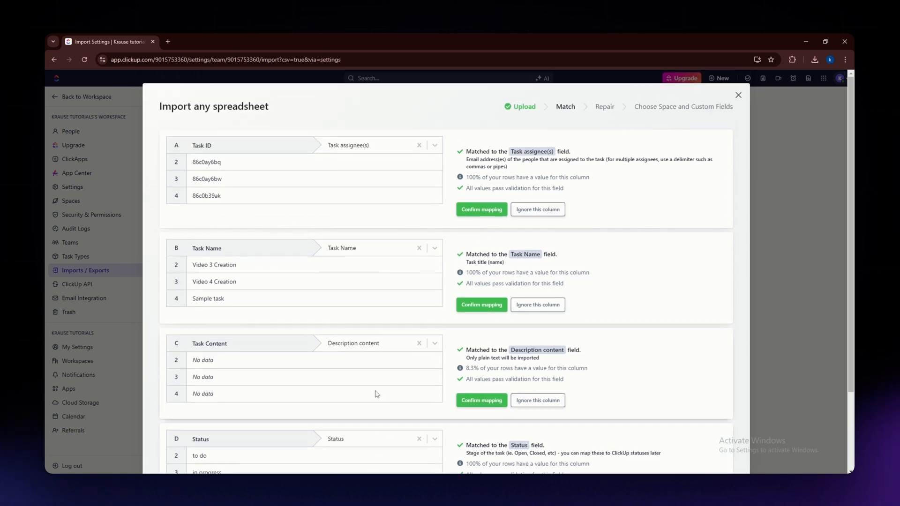
{"action": "left_click", "coordinate": [481, 209]}
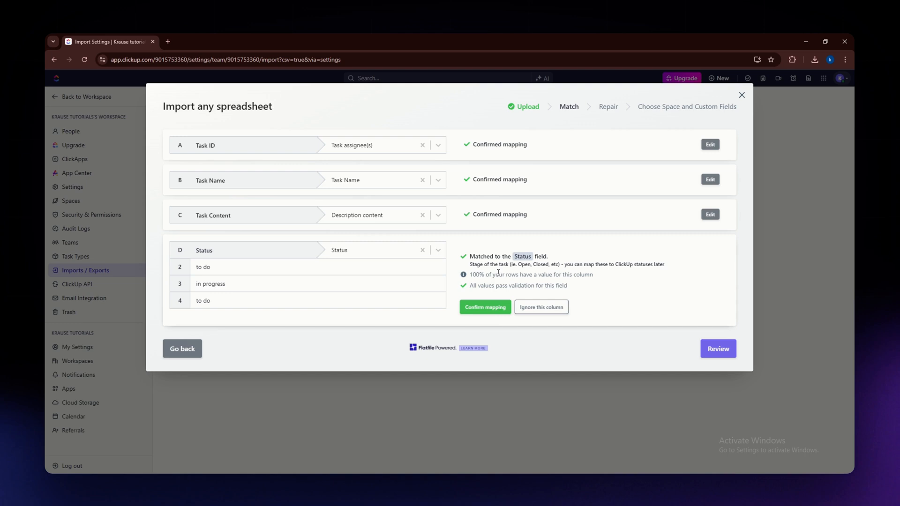
{"action": "left_click", "coordinate": [484, 307]}
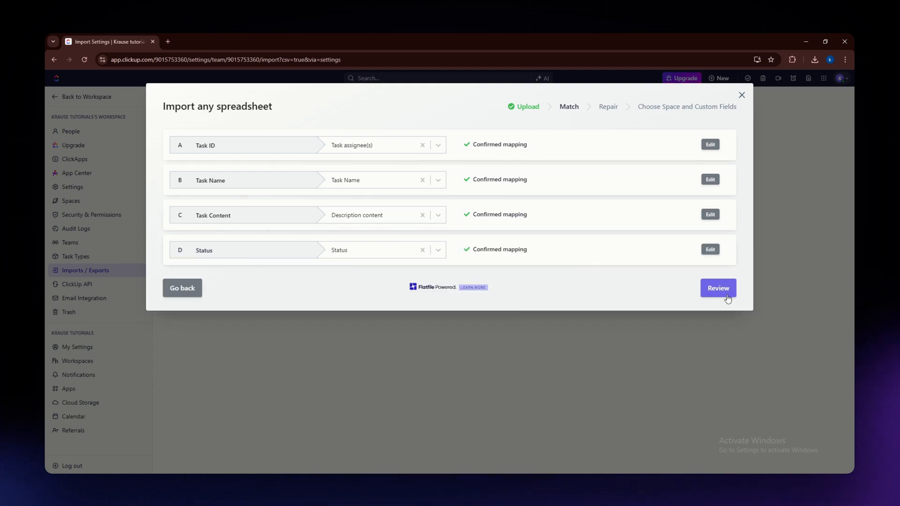
{"action": "left_click", "coordinate": [718, 287]}
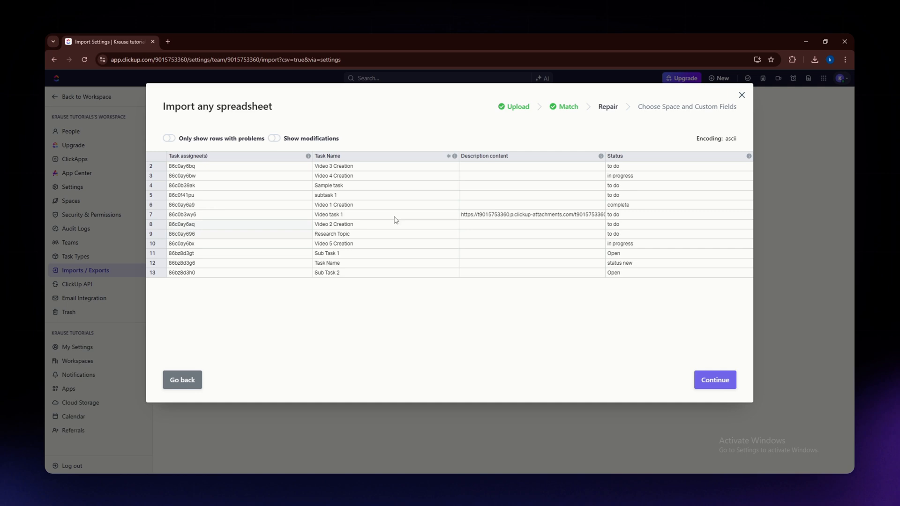
Continue from review and answer Yes to submit the task rows
{"action": "left_click", "coordinate": [714, 379]}
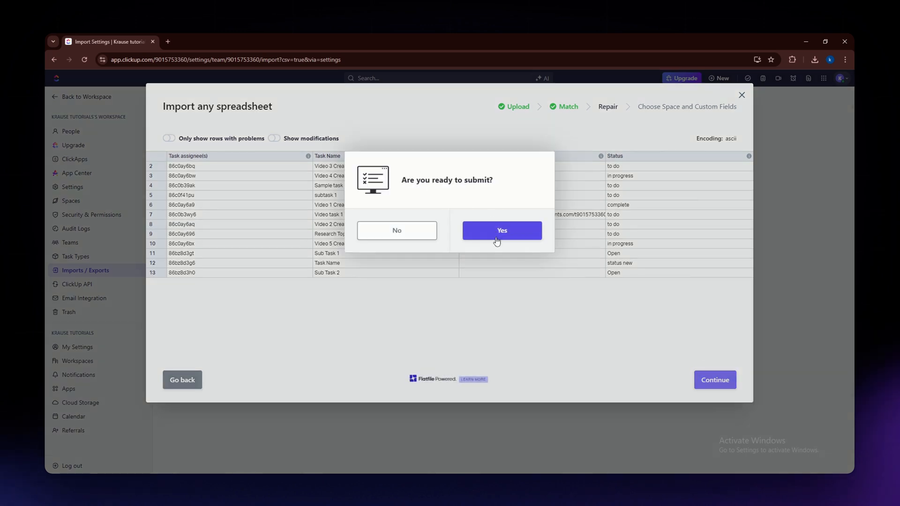
{"action": "left_click", "coordinate": [501, 230]}
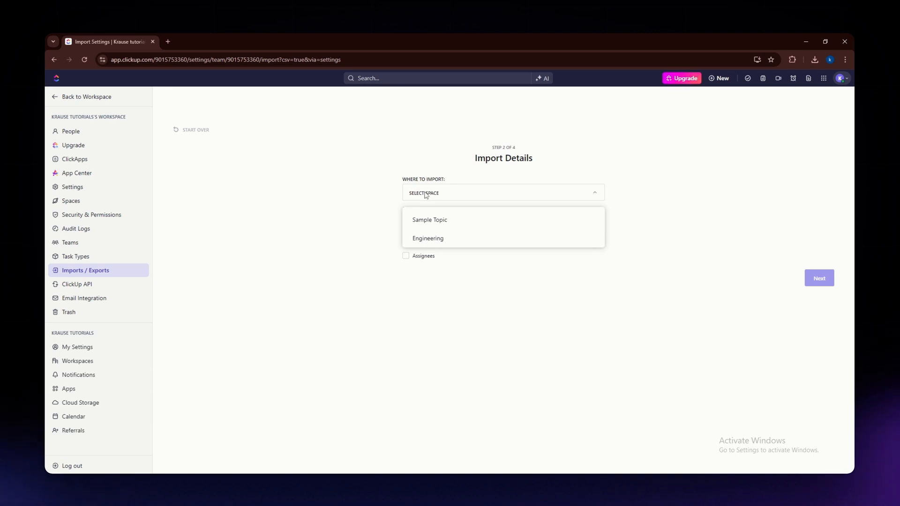
{"action": "mouse_move", "coordinate": [434, 219]}
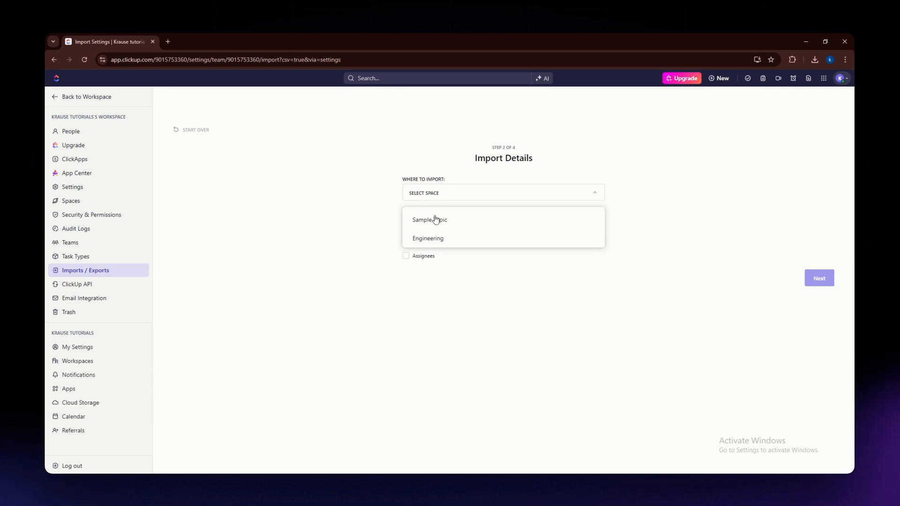
Import into Sample Topic with Assignees unticked as delimiter-separated, then go to User Mapping
{"action": "left_click", "coordinate": [429, 220]}
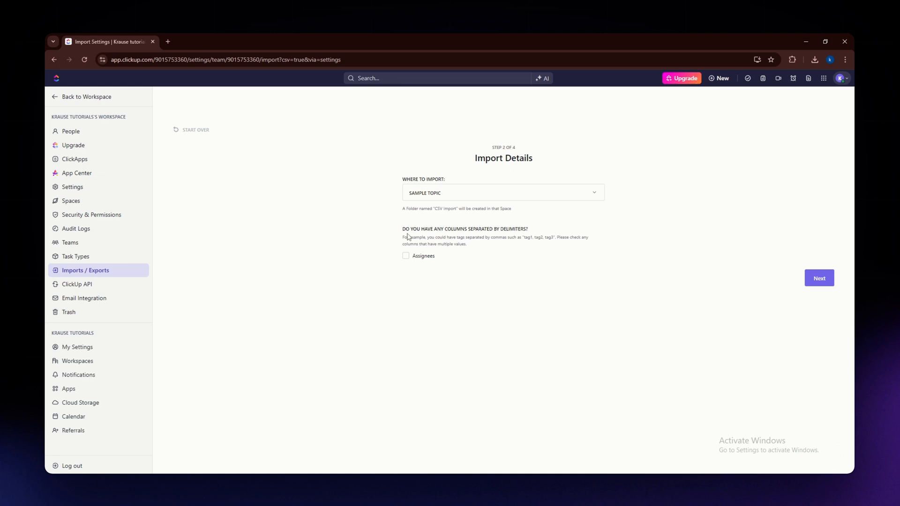
{"action": "left_click_drag", "start_coordinate": [403, 229], "coordinate": [445, 237]}
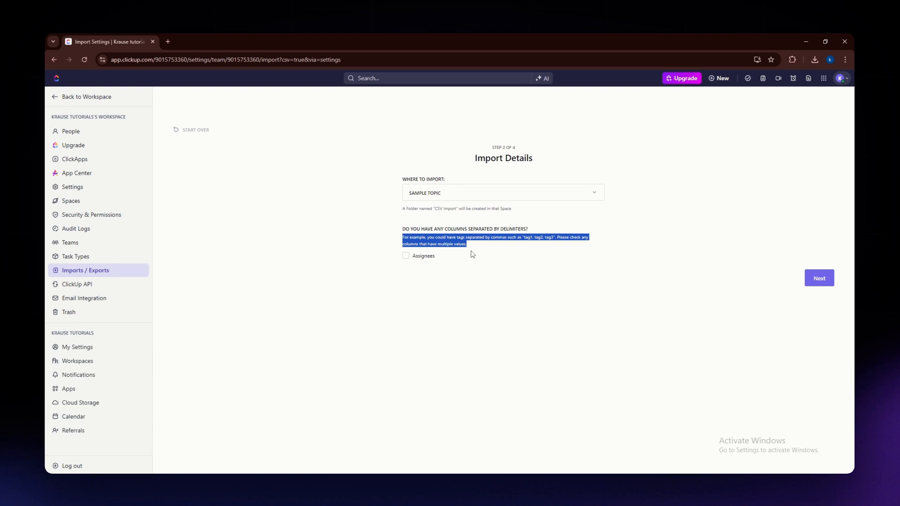
{"action": "mouse_move", "coordinate": [569, 257]}
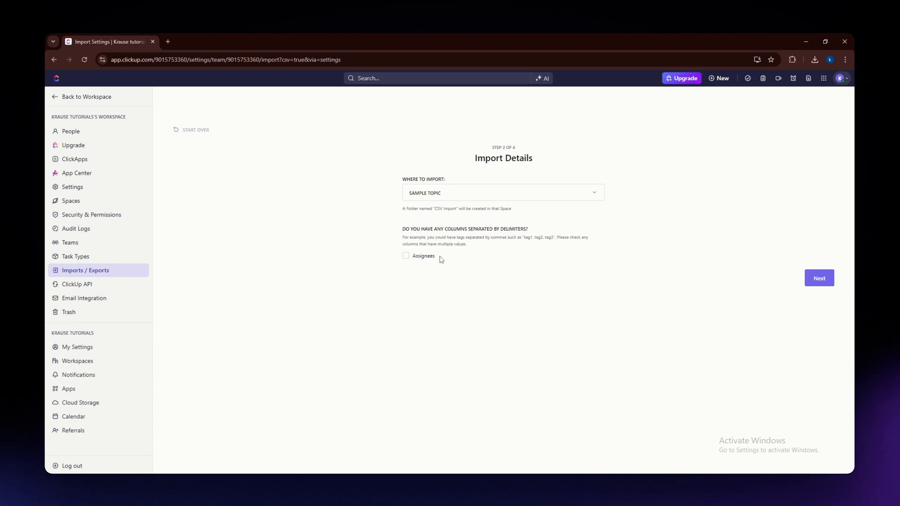
{"action": "left_click", "coordinate": [405, 256]}
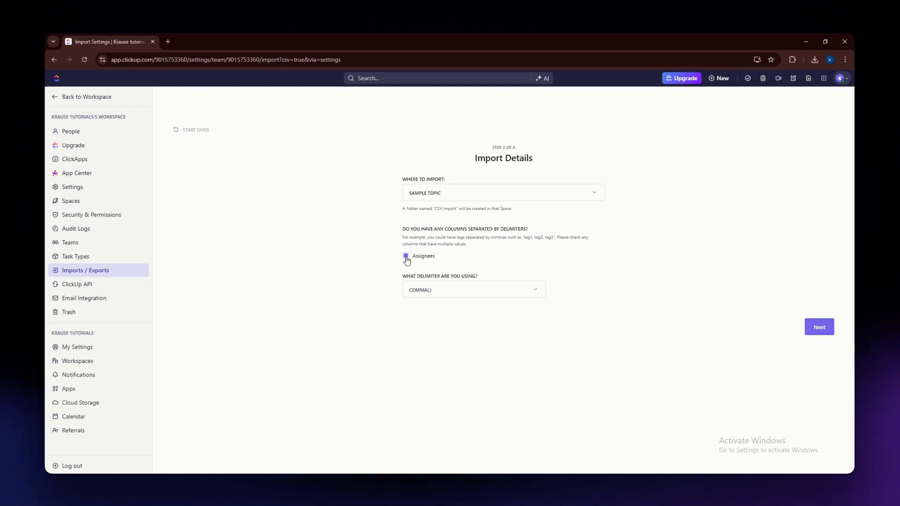
{"action": "left_click", "coordinate": [405, 256]}
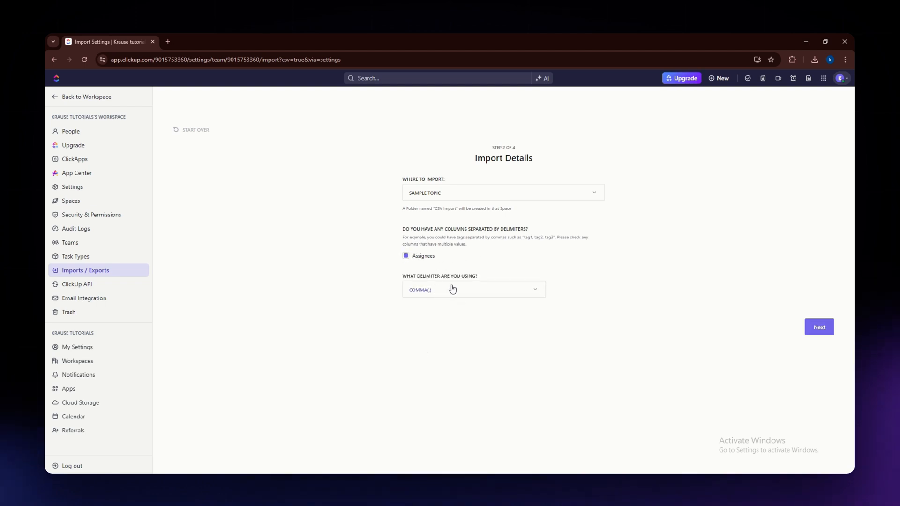
{"action": "left_click", "coordinate": [472, 289]}
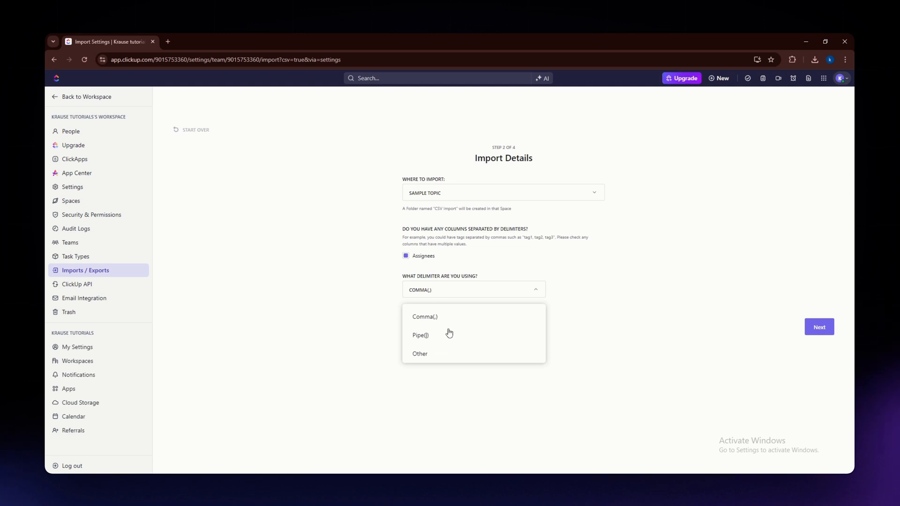
{"action": "left_click", "coordinate": [404, 255]}
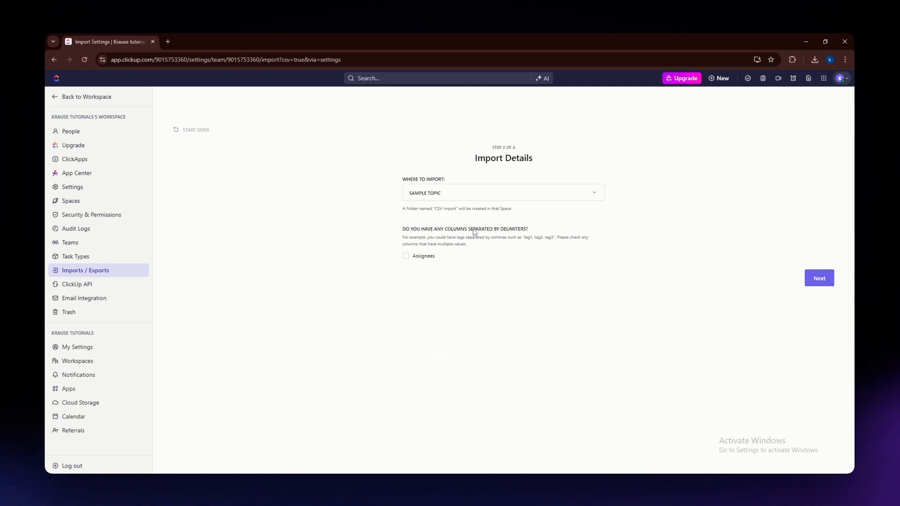
{"action": "left_click", "coordinate": [818, 278]}
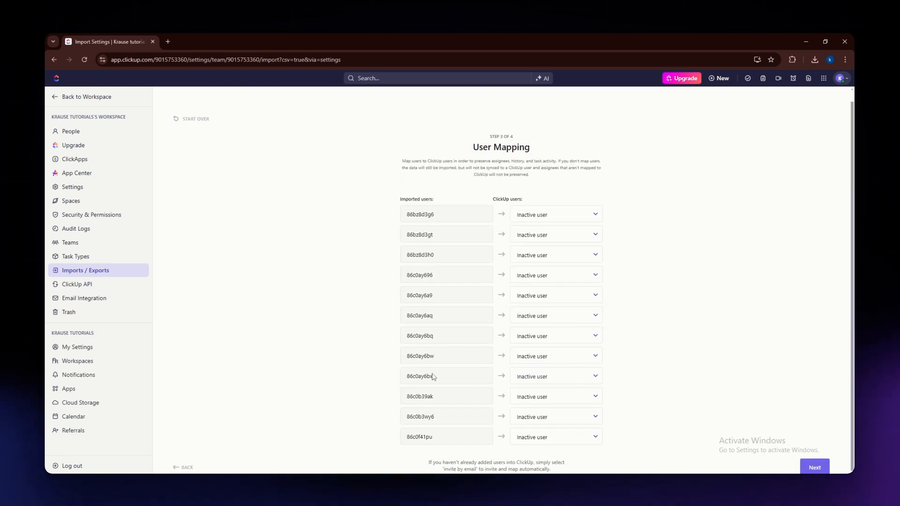
{"action": "mouse_move", "coordinate": [639, 329]}
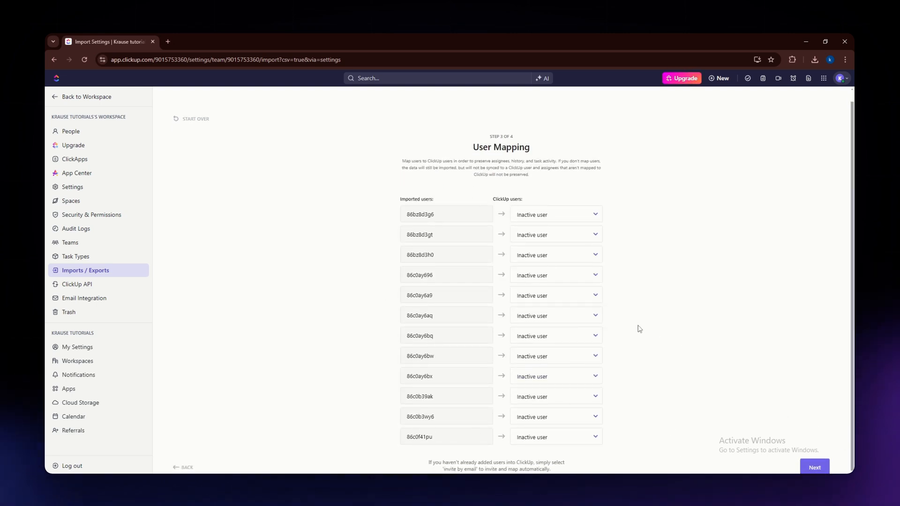
Keep the default user and status mappings and submit the CSV import
{"action": "left_click", "coordinate": [814, 467]}
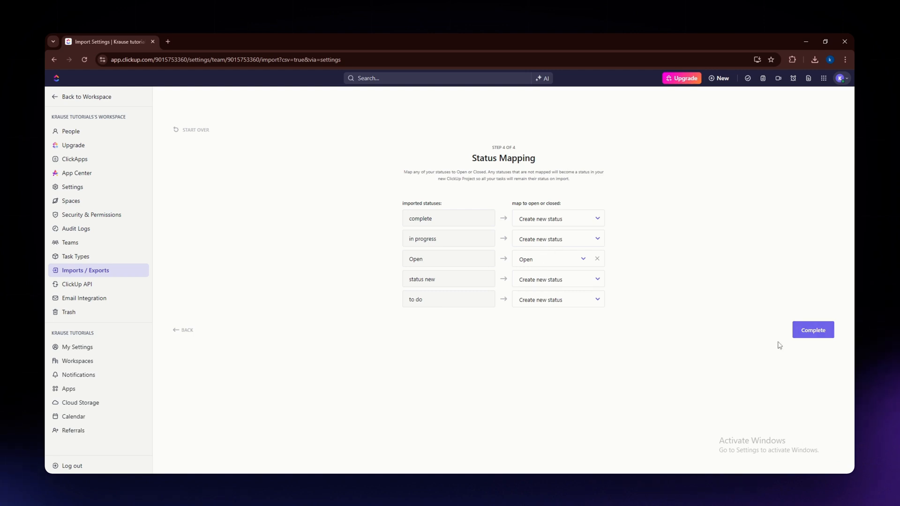
{"action": "left_click", "coordinate": [812, 329]}
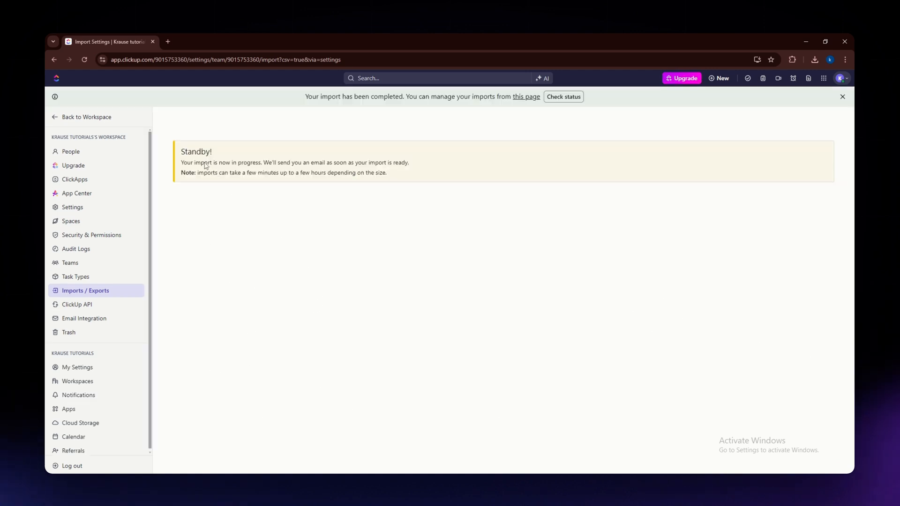
{"action": "double_click", "coordinate": [196, 152]}
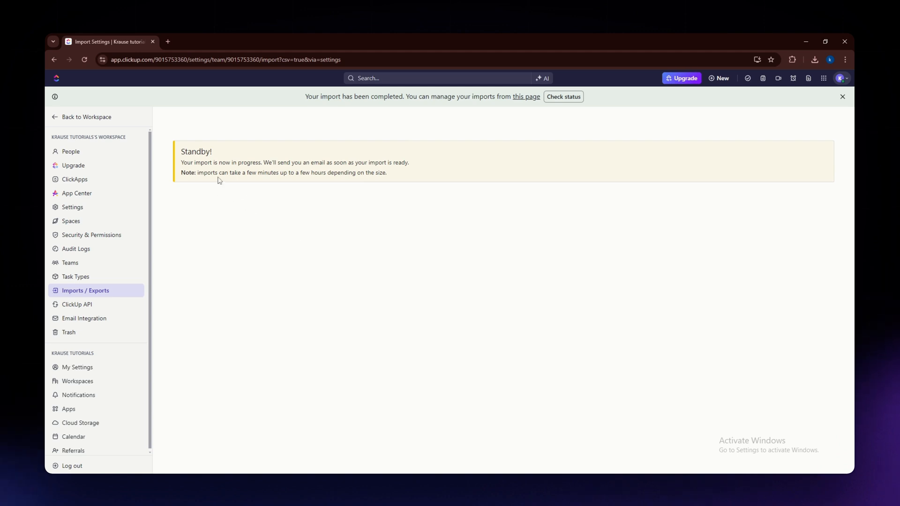
{"action": "left_click", "coordinate": [841, 97]}
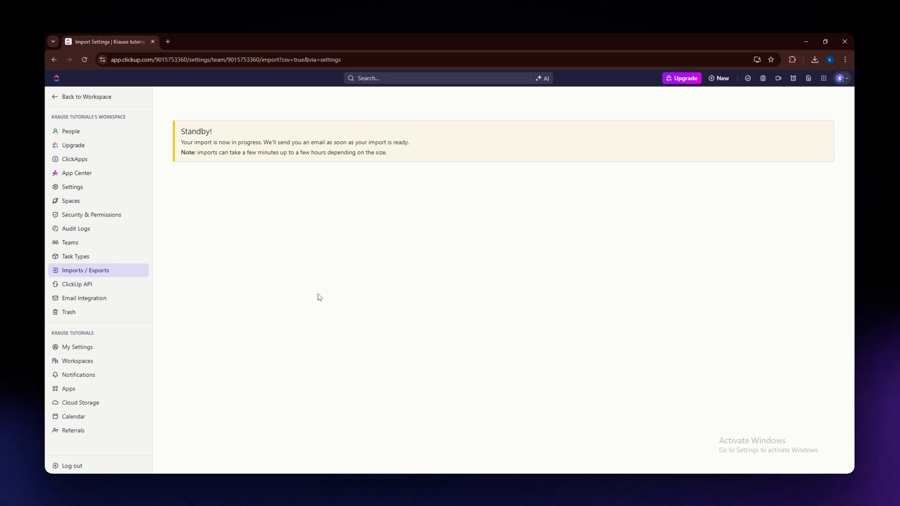
{"action": "mouse_move", "coordinate": [226, 307]}
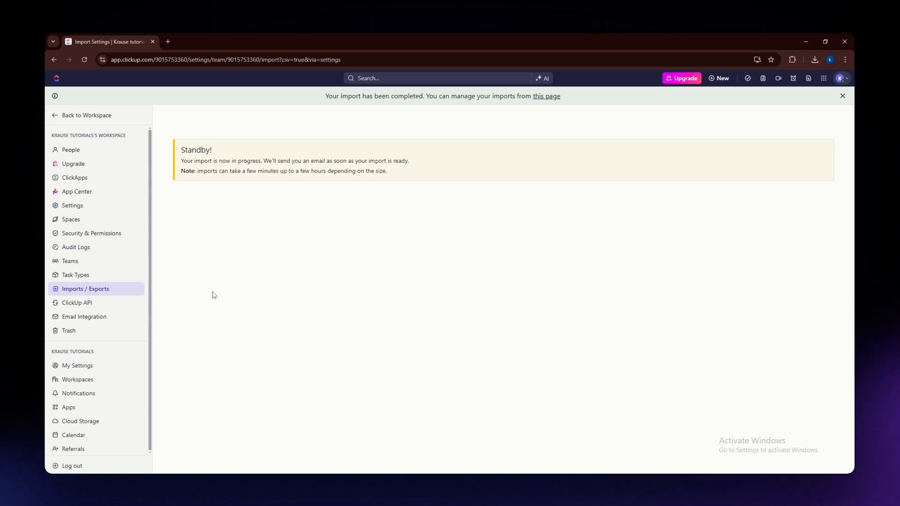
{"action": "mouse_move", "coordinate": [370, 275]}
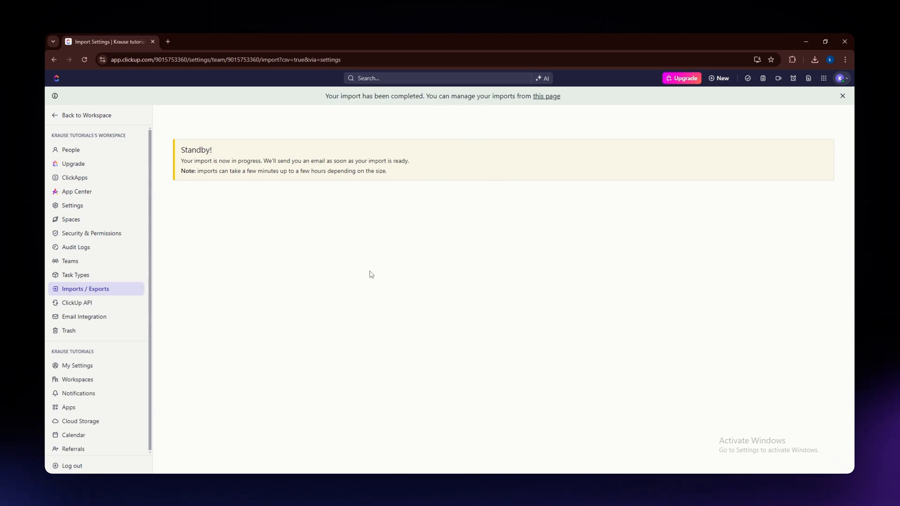
{"action": "mouse_move", "coordinate": [545, 109]}
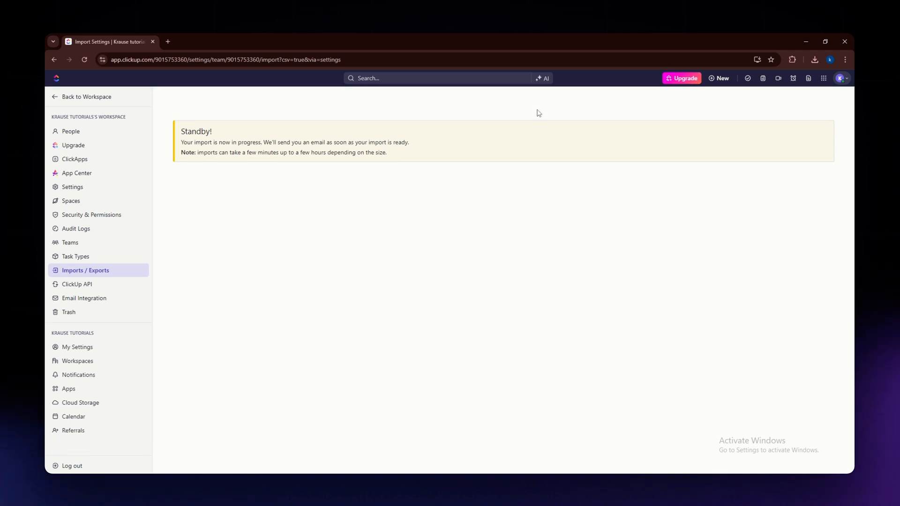
{"action": "mouse_move", "coordinate": [357, 311]}
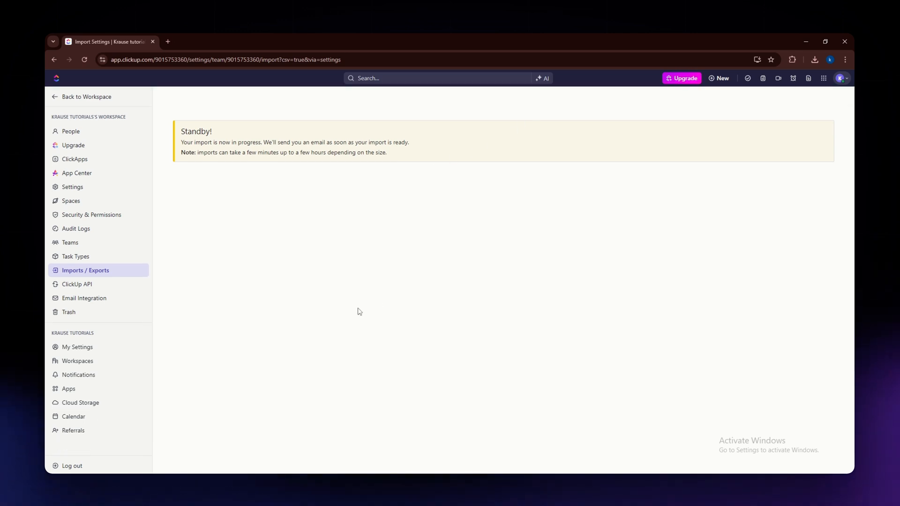